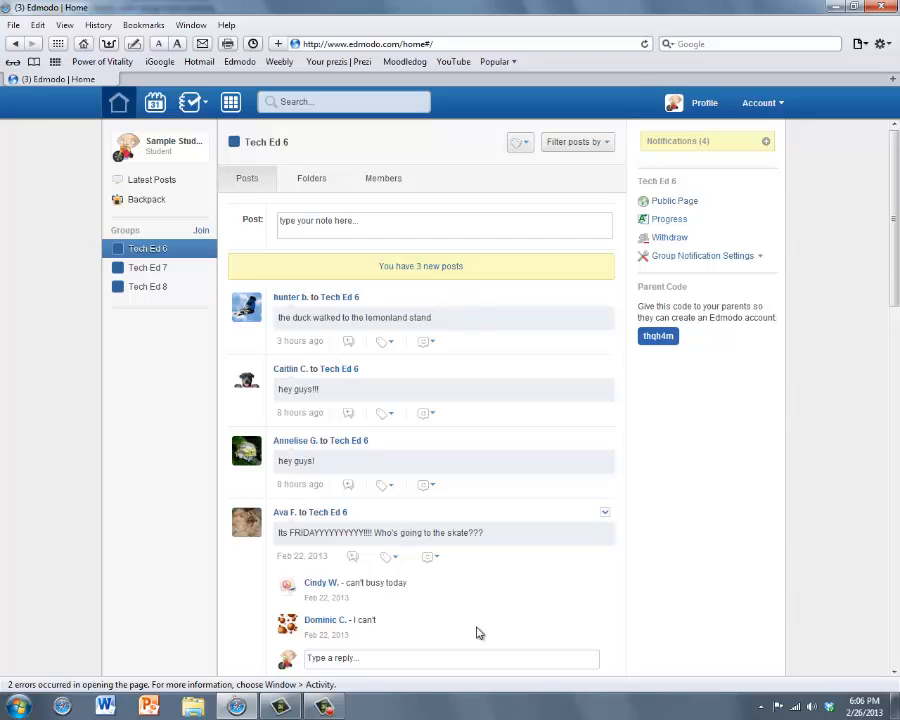
mouse_move(176, 288)
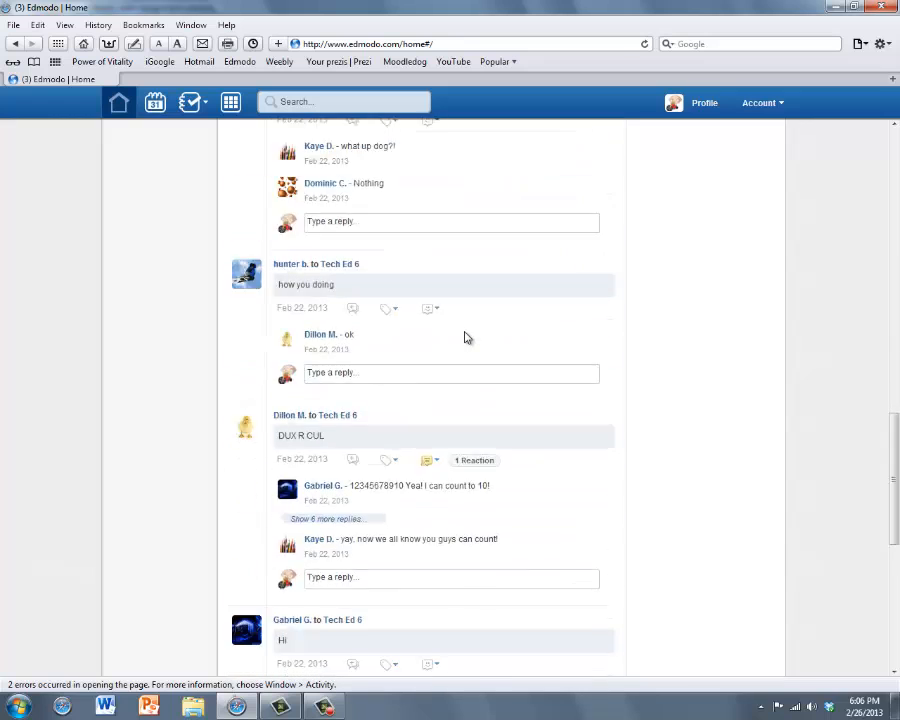
Scroll down the Tech Ed 6 class feed toward the teacher's assignment posts.
scroll(down, 3)
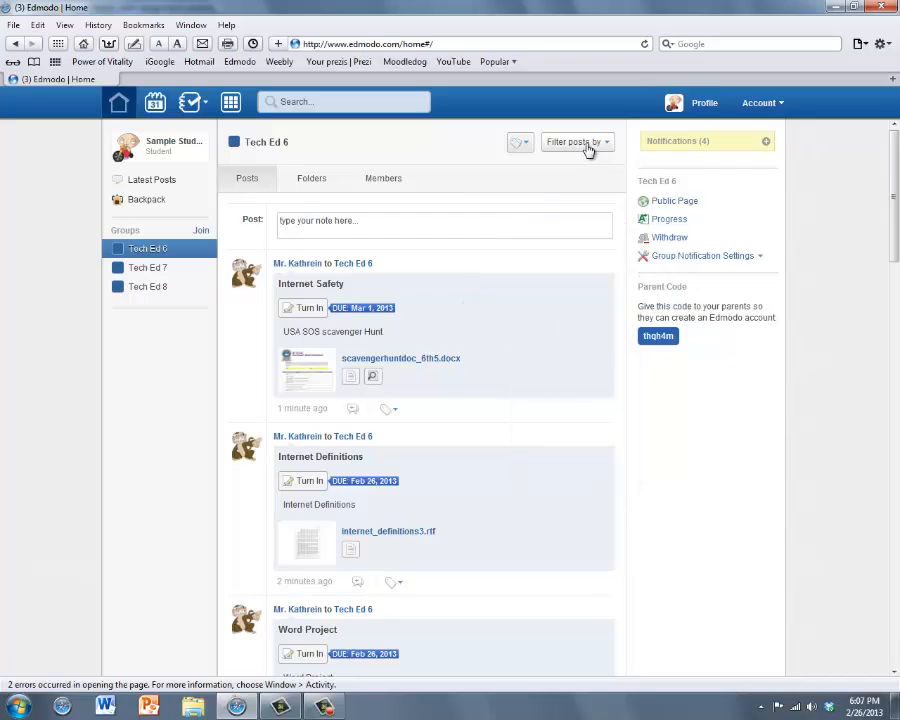
click(576, 140)
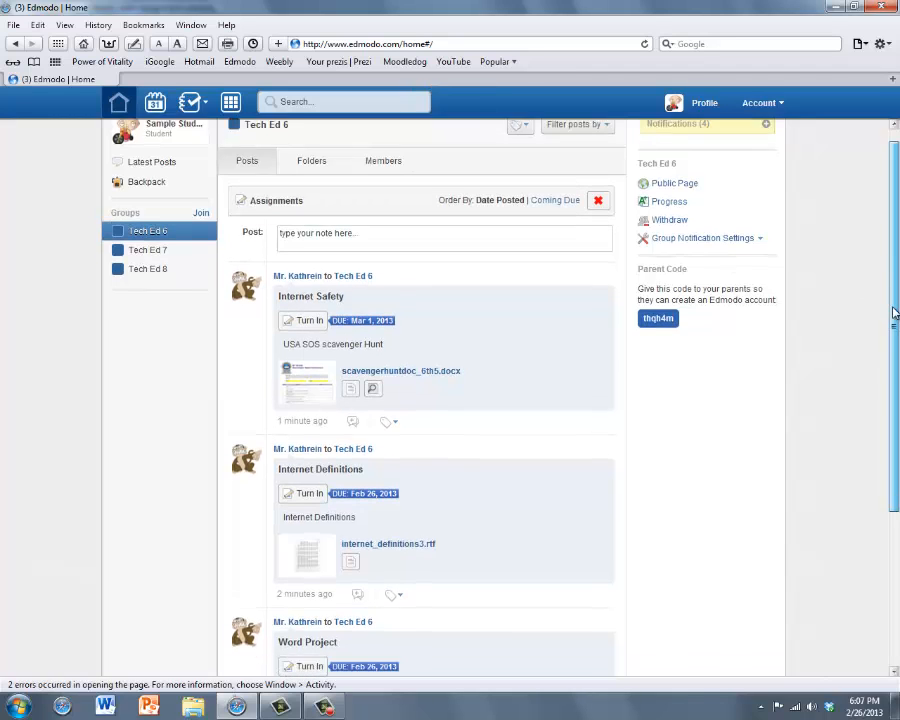
scroll(down, 3)
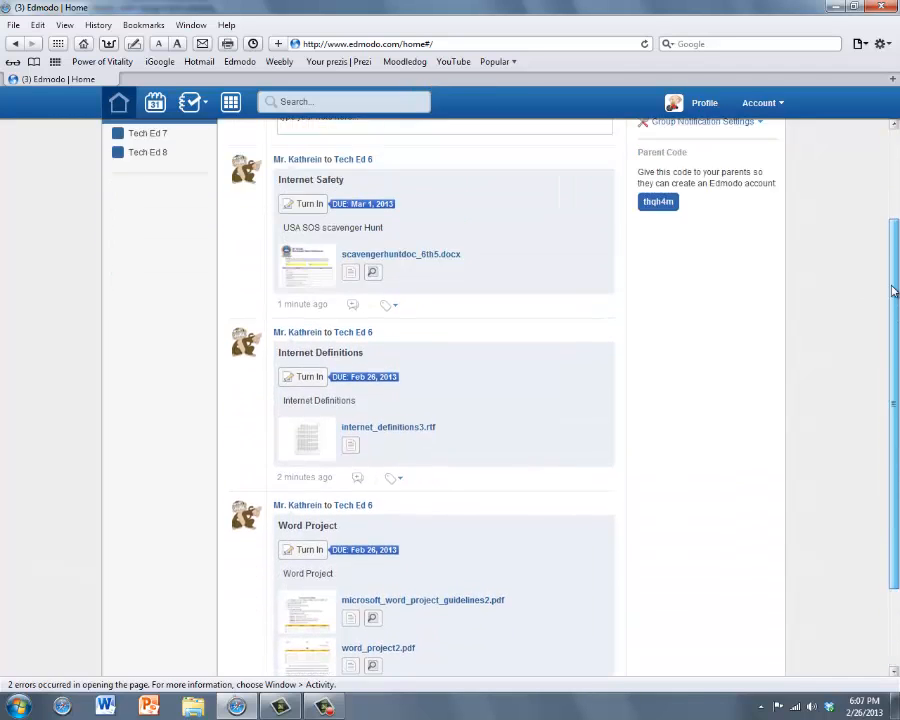
scroll(down, 3)
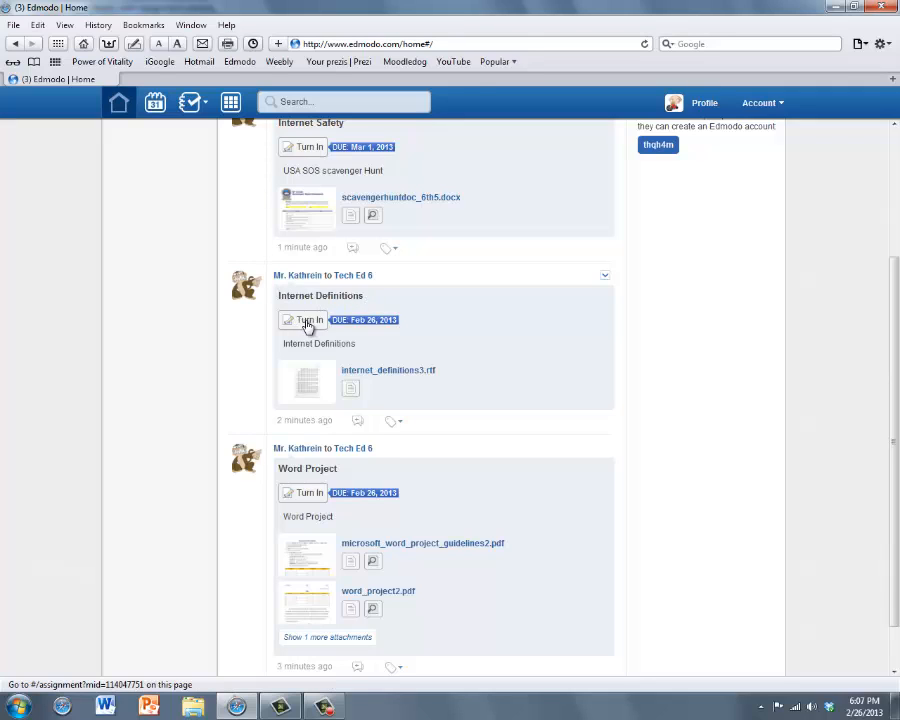
Begin turning in Internet Definitions with the response "Here's my project".
click(304, 320)
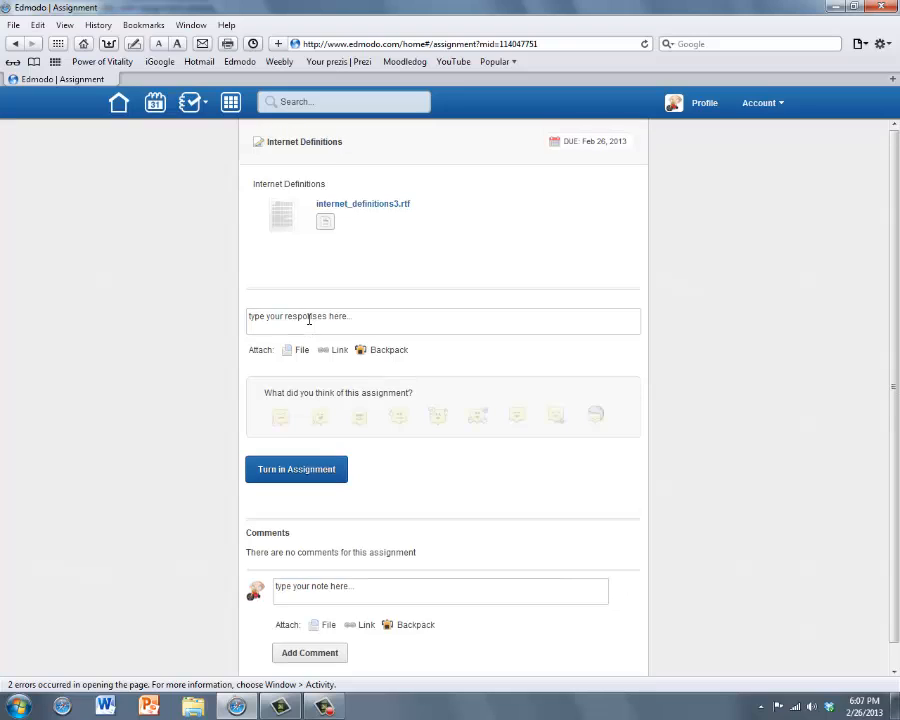
mouse_move(284, 304)
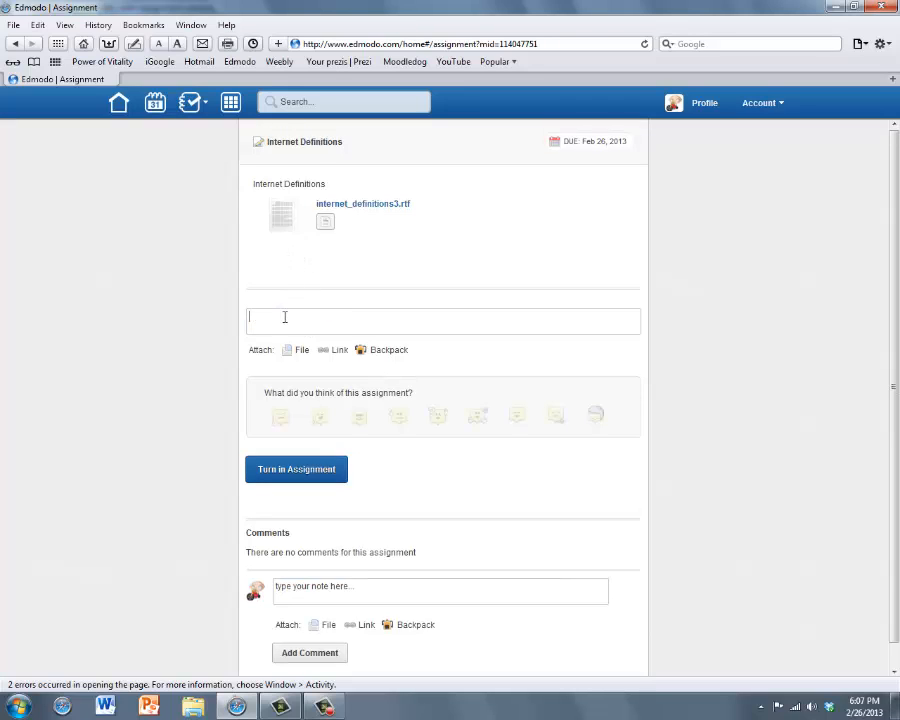
text(Here)
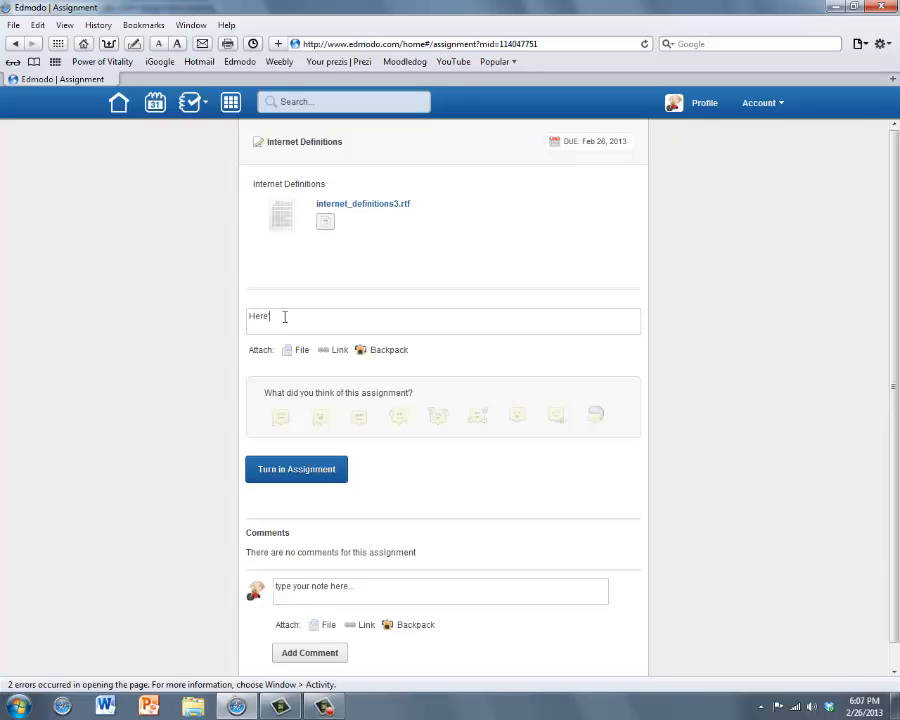
text('s my project)
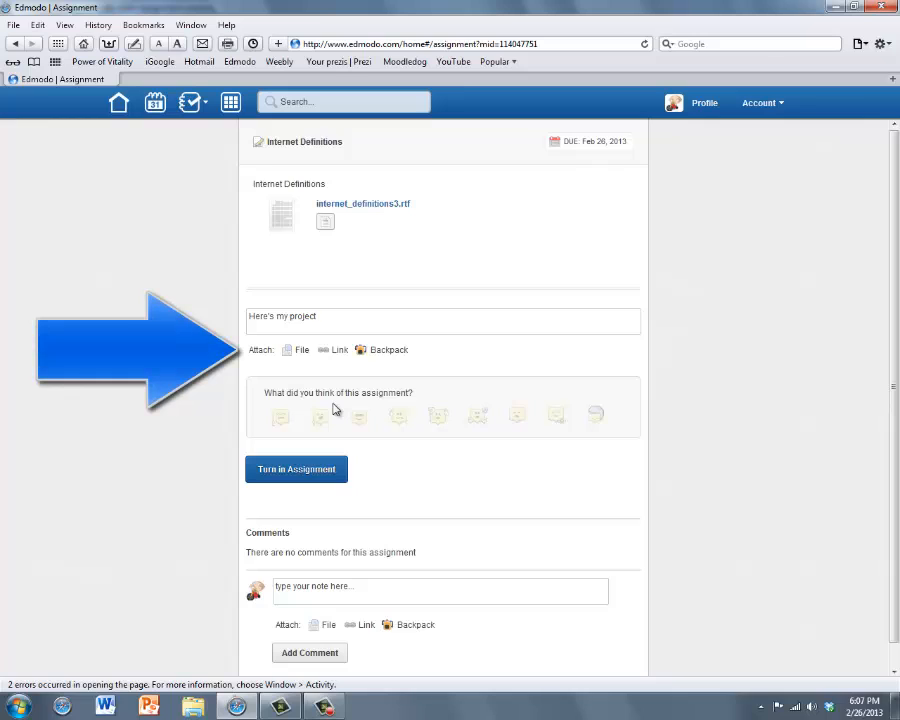
mouse_move(334, 408)
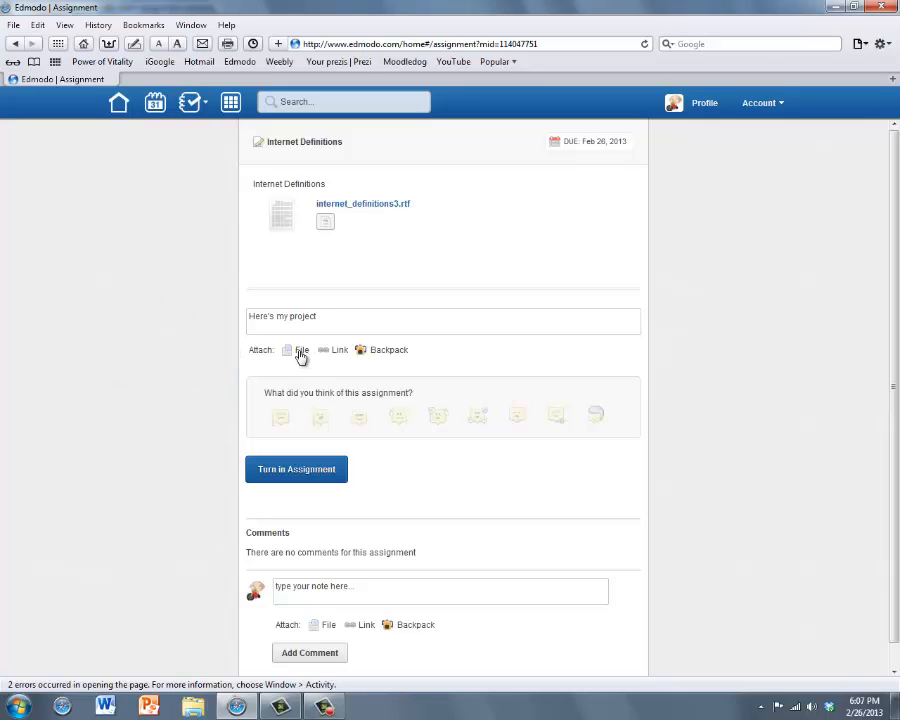
mouse_move(396, 356)
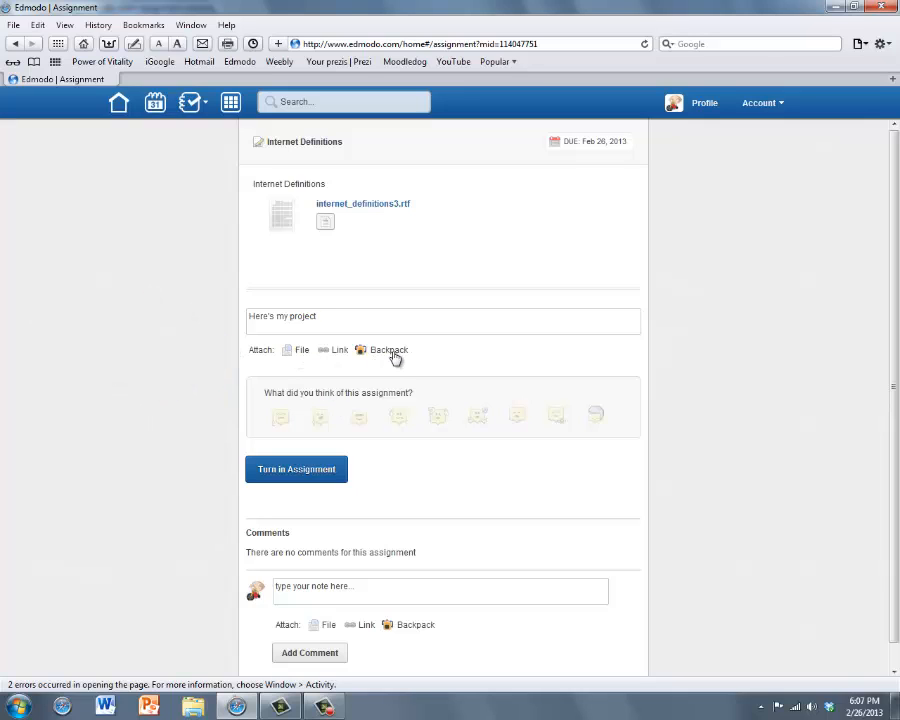
mouse_move(386, 356)
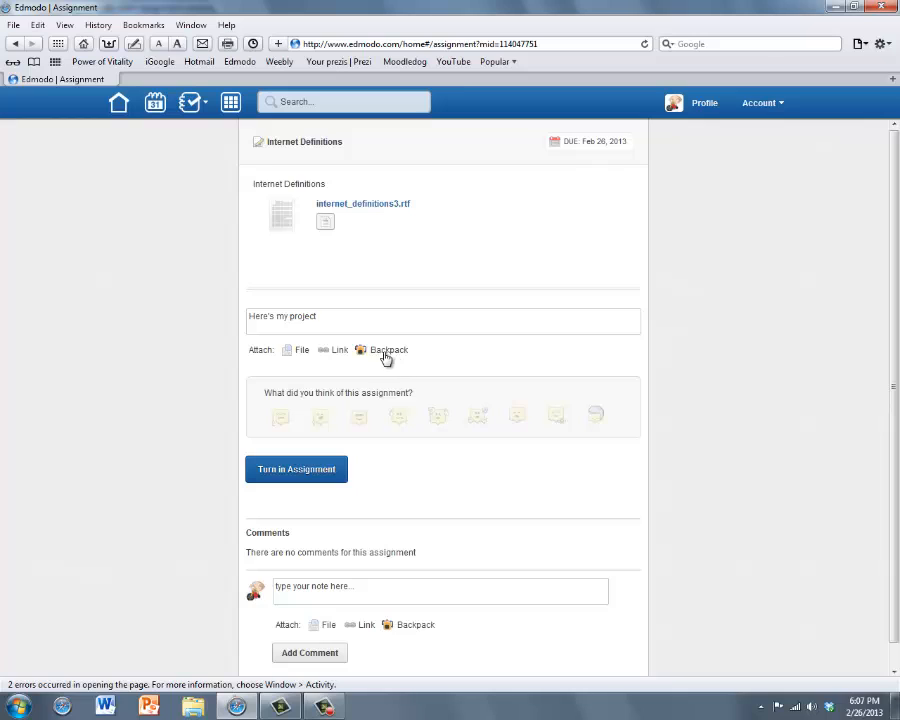
mouse_move(302, 352)
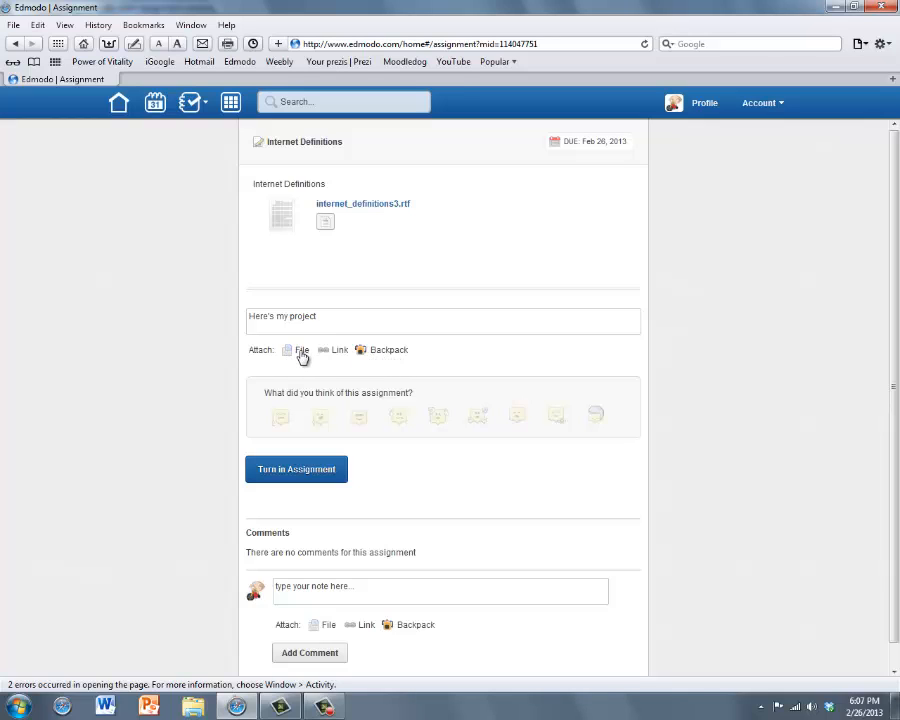
Attach the internet_definitions3 file from the Desktop to the response.
click(300, 350)
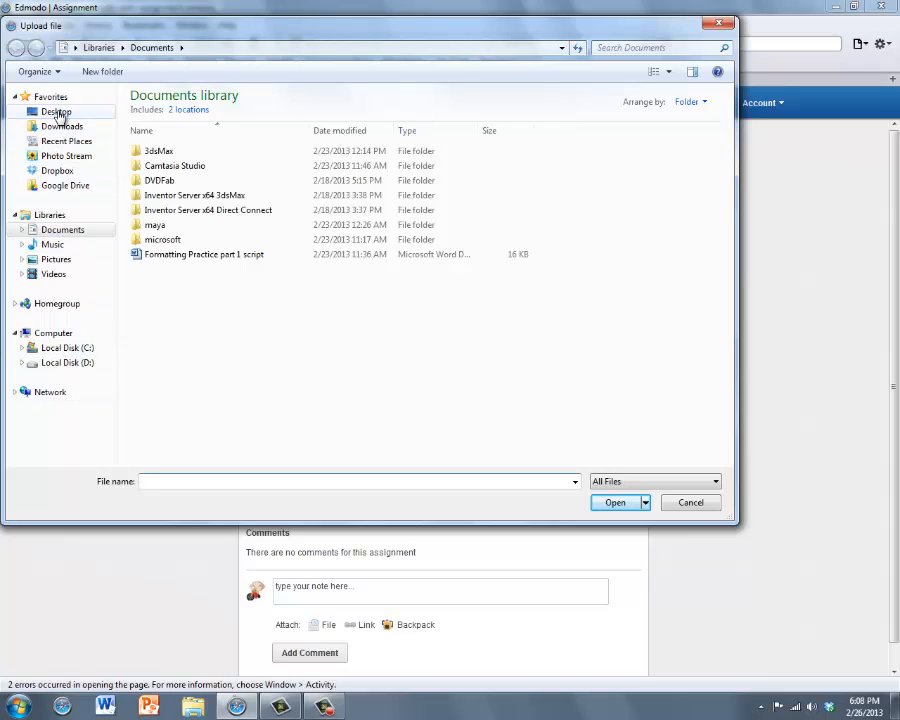
click(56, 112)
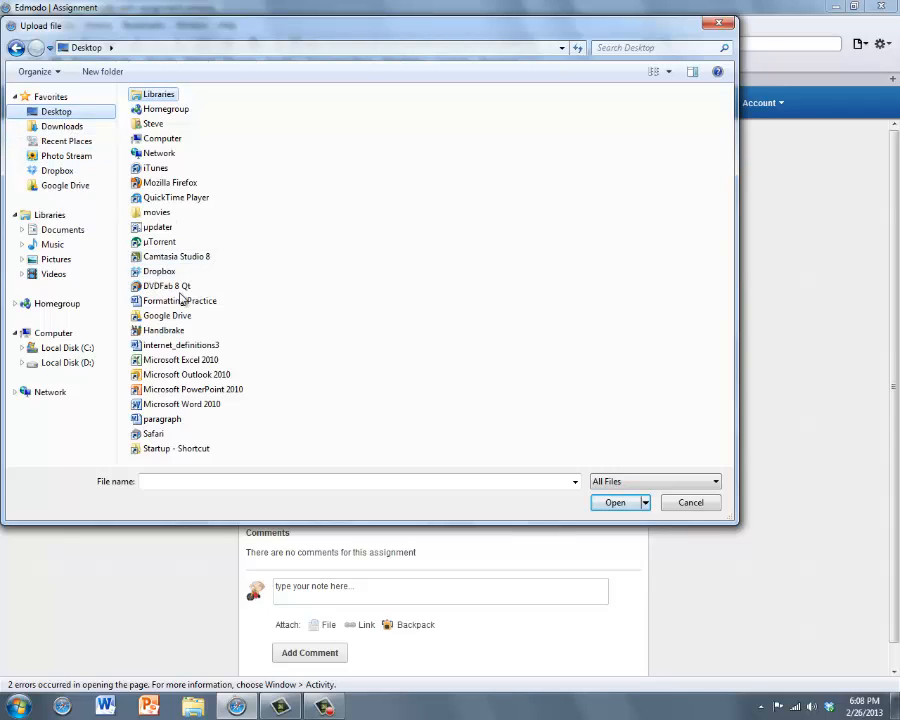
click(180, 344)
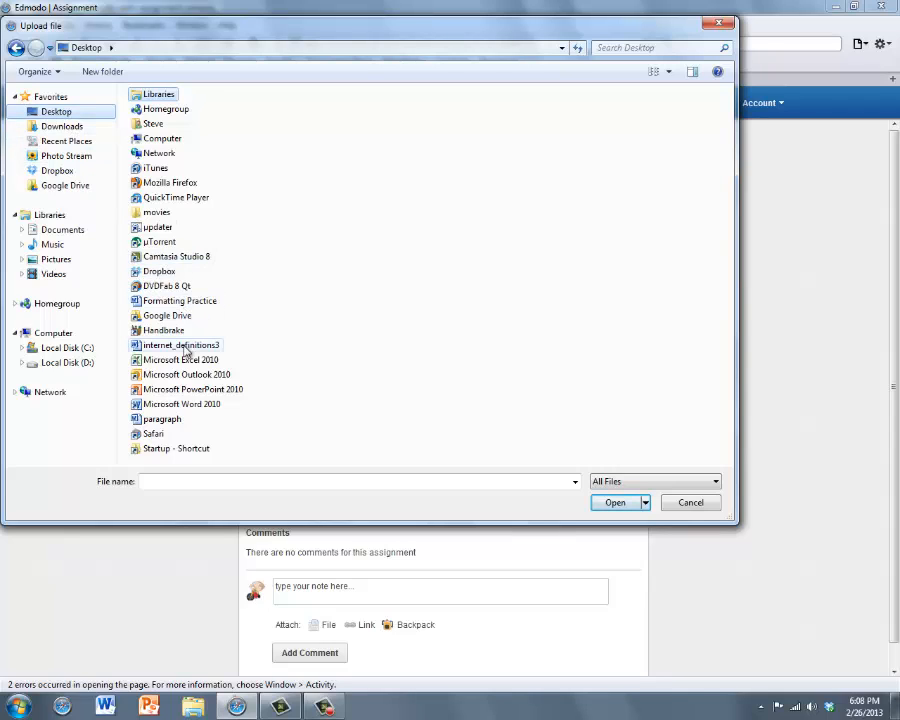
click(184, 344)
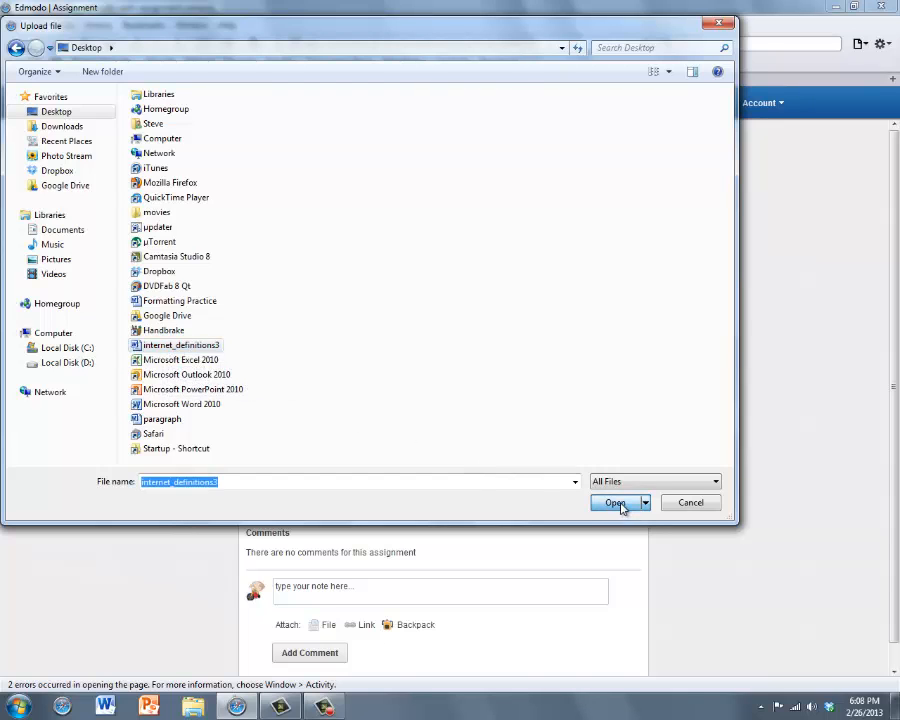
click(616, 504)
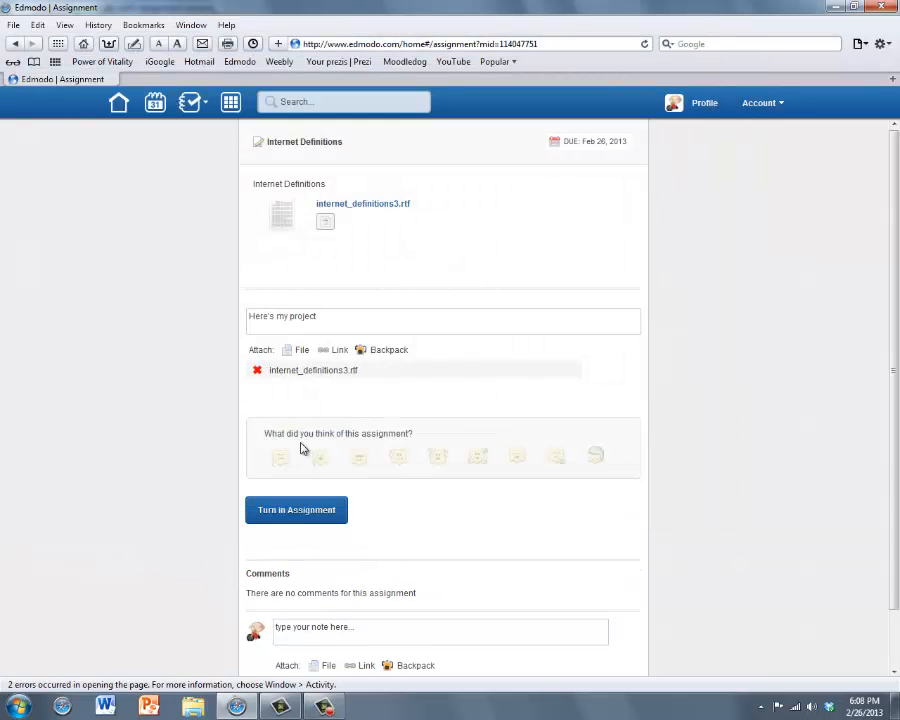
mouse_move(358, 456)
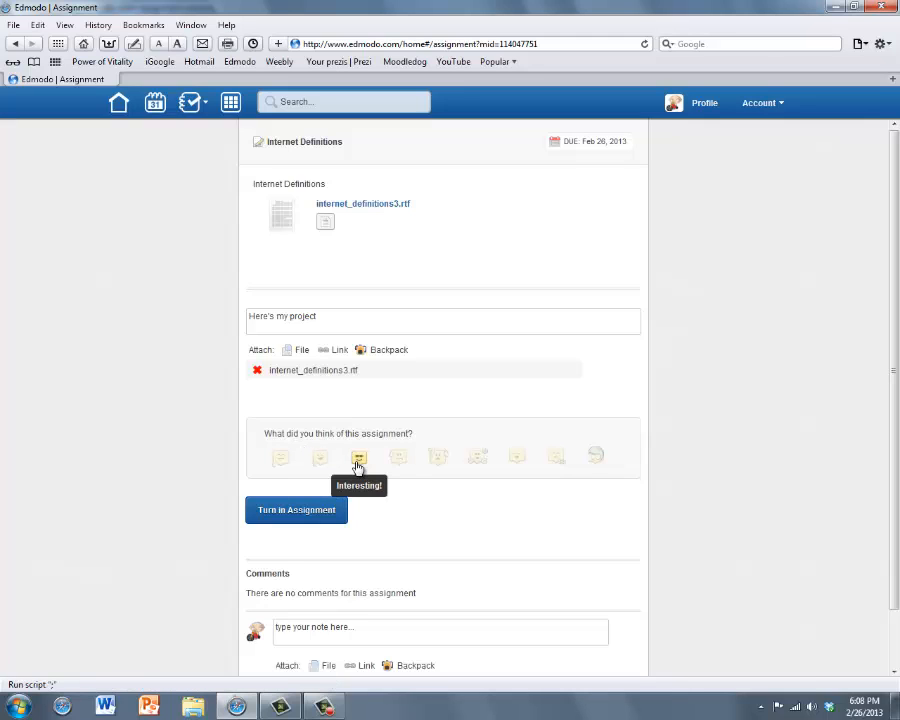
mouse_move(398, 458)
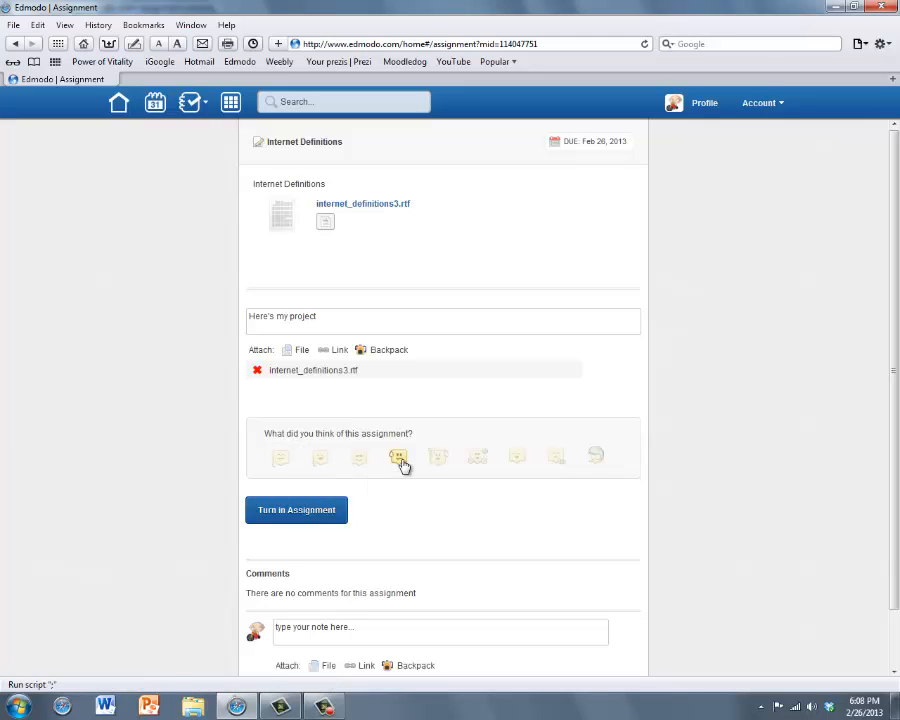
mouse_move(360, 458)
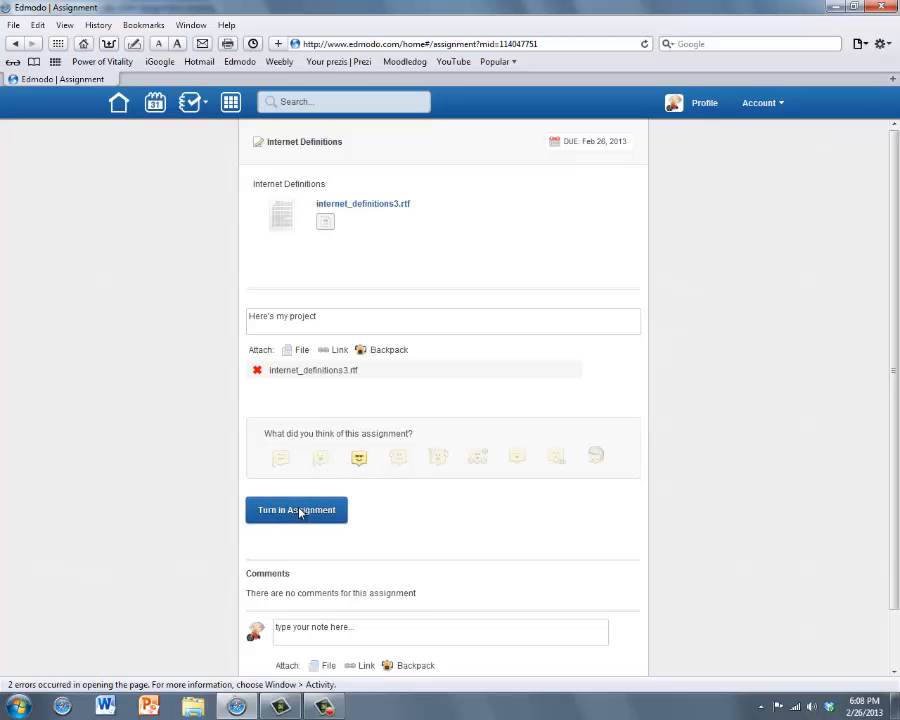
Submit the Internet Definitions assignment with its attached file for grading.
click(296, 510)
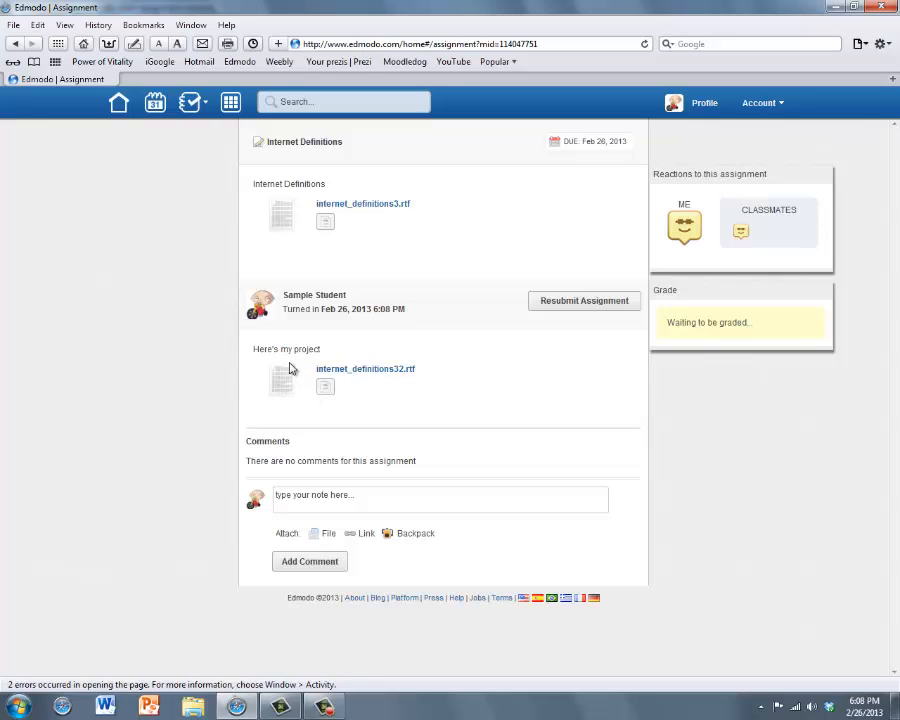
mouse_move(364, 372)
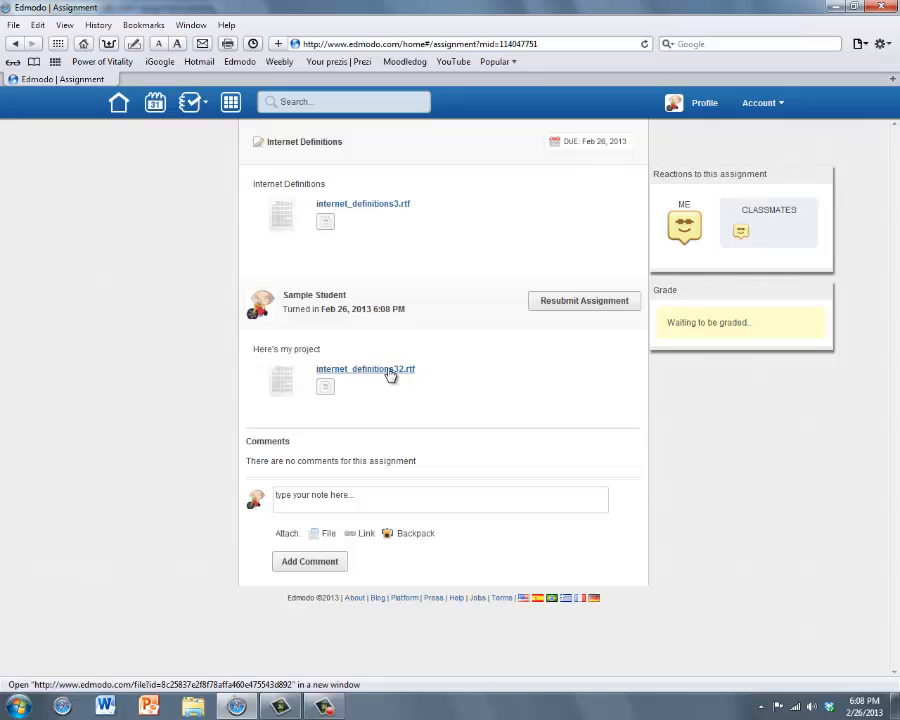
mouse_move(356, 374)
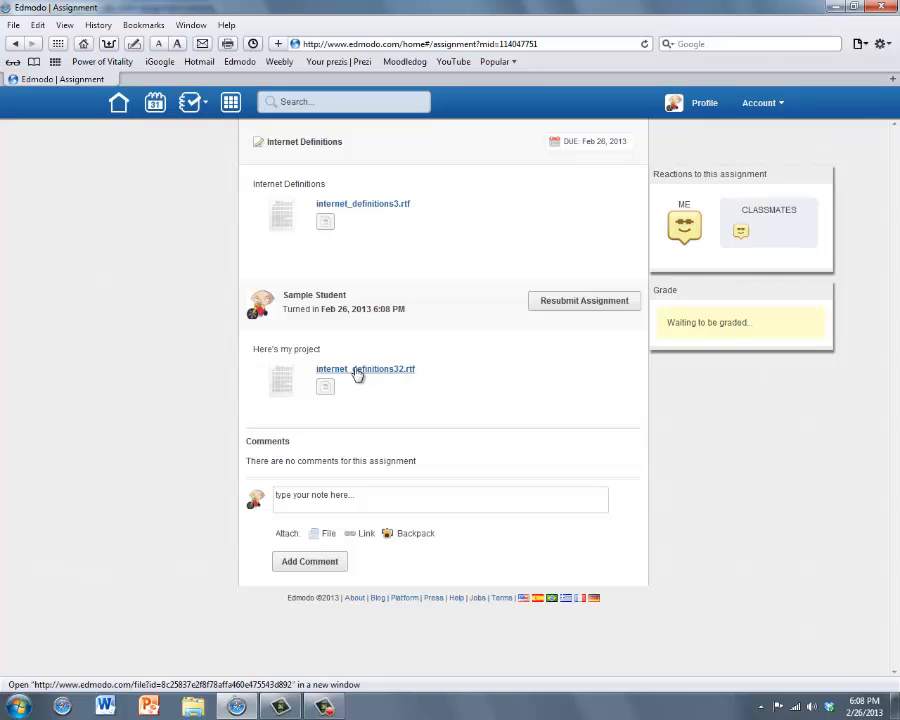
mouse_move(368, 376)
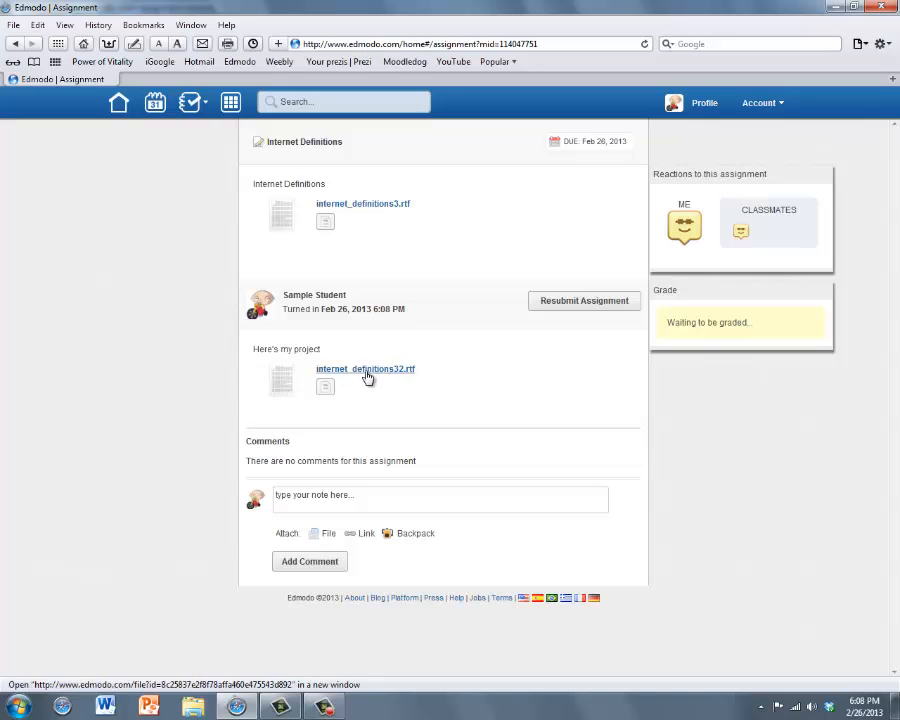